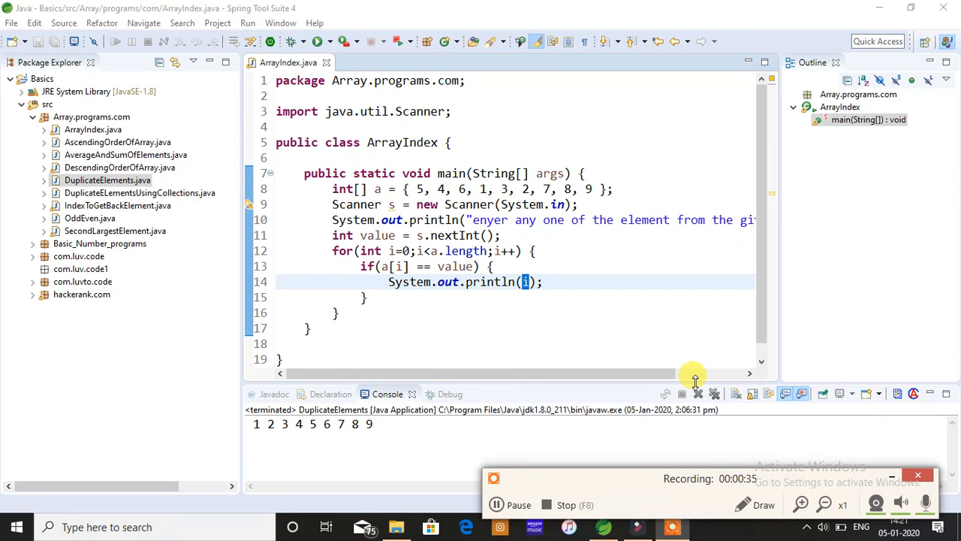
mouse_move(429, 205)
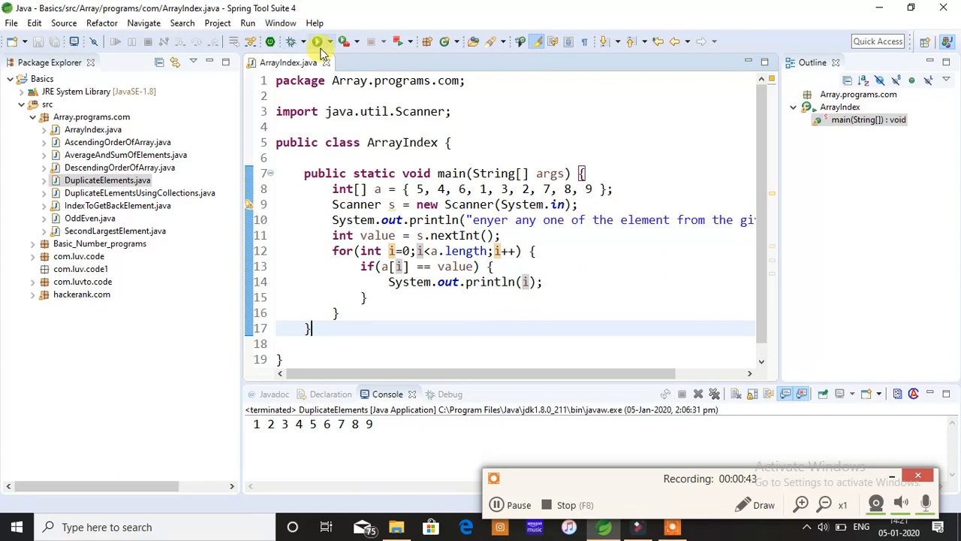
Step: Run ArrayIndex and enter 5 on the console, which prints index 0
left_click(315, 42)
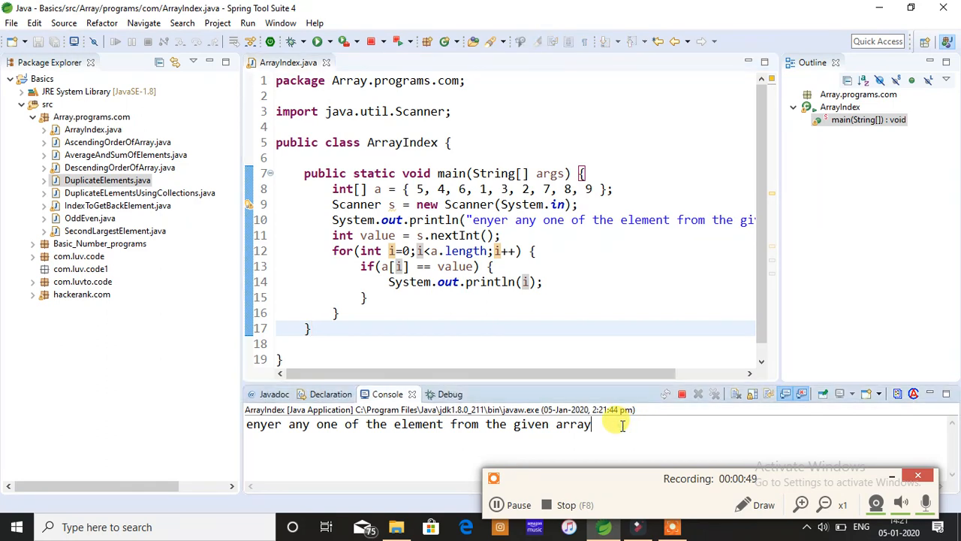
type("5")
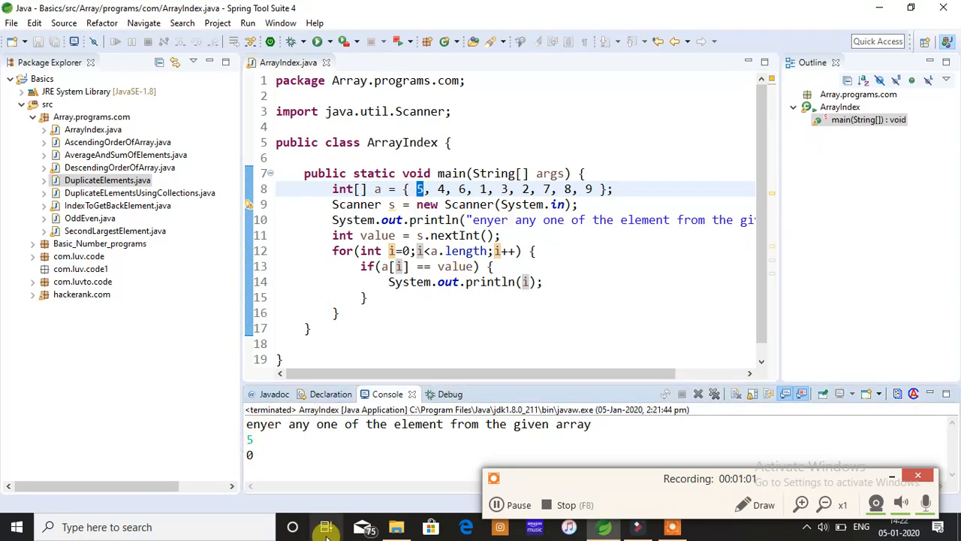
mouse_move(326, 525)
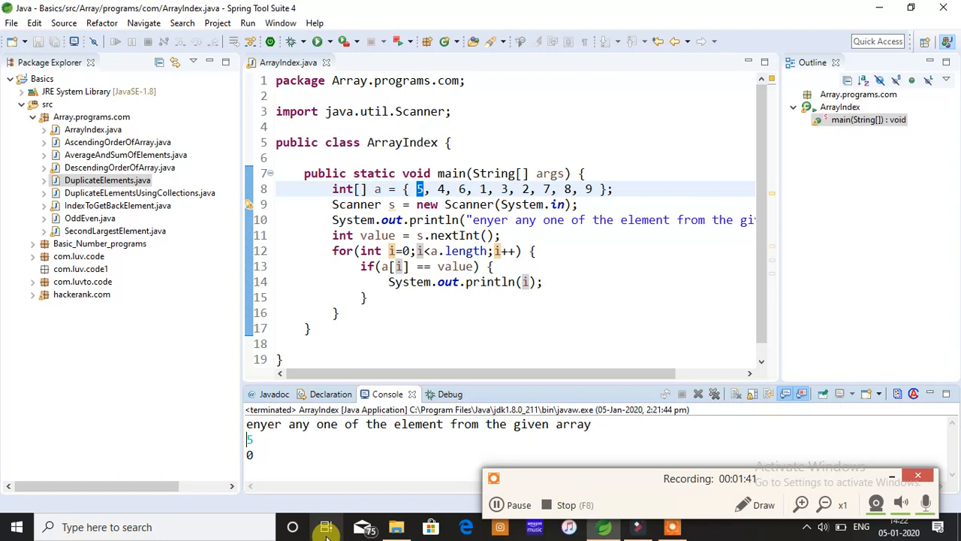
mouse_move(193, 370)
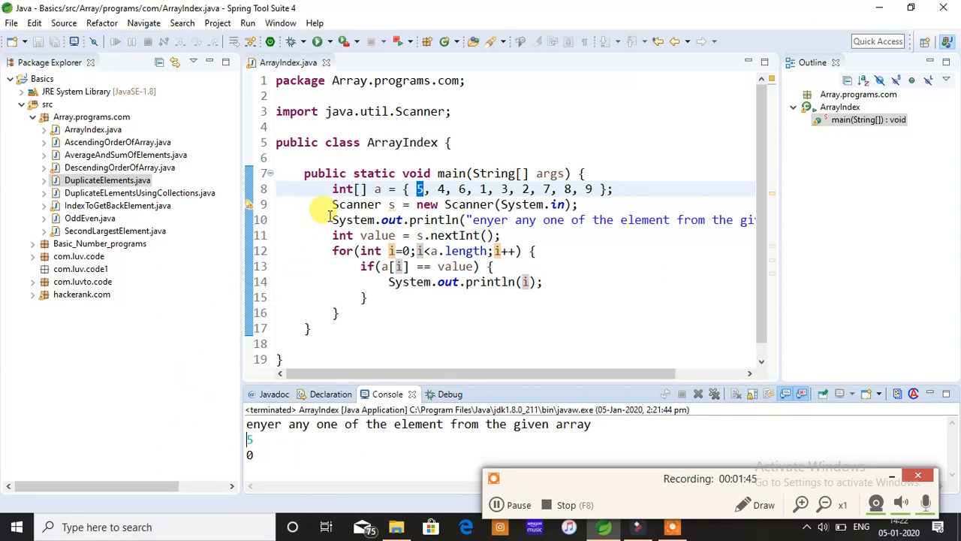
Step: Remove the prompt, input, loop and Scanner lines from main
left_click_drag(334, 219, 368, 297)
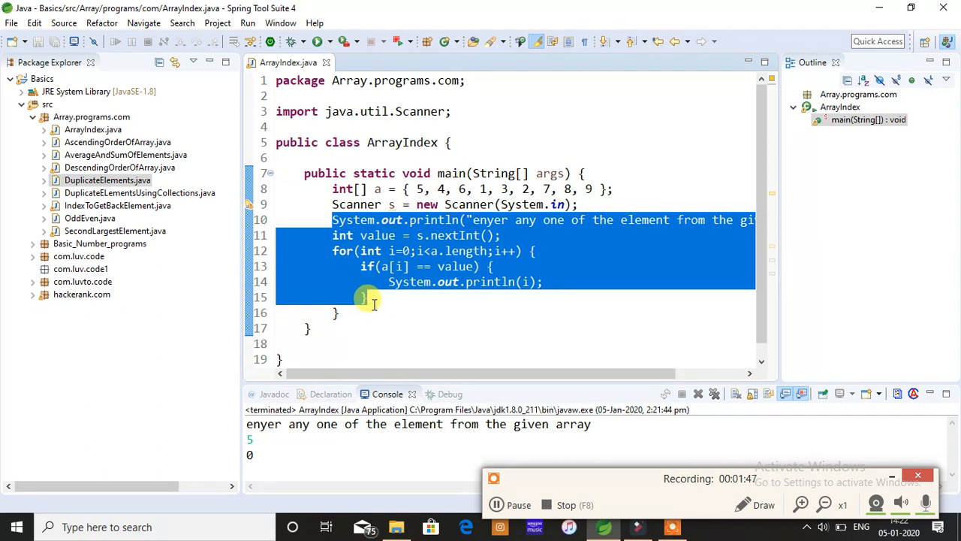
key("Delete")
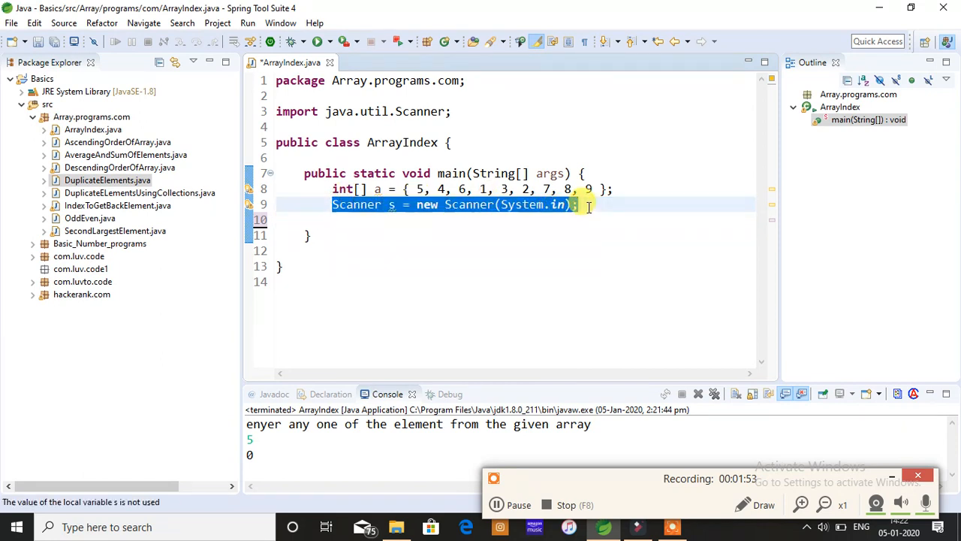
key("Delete")
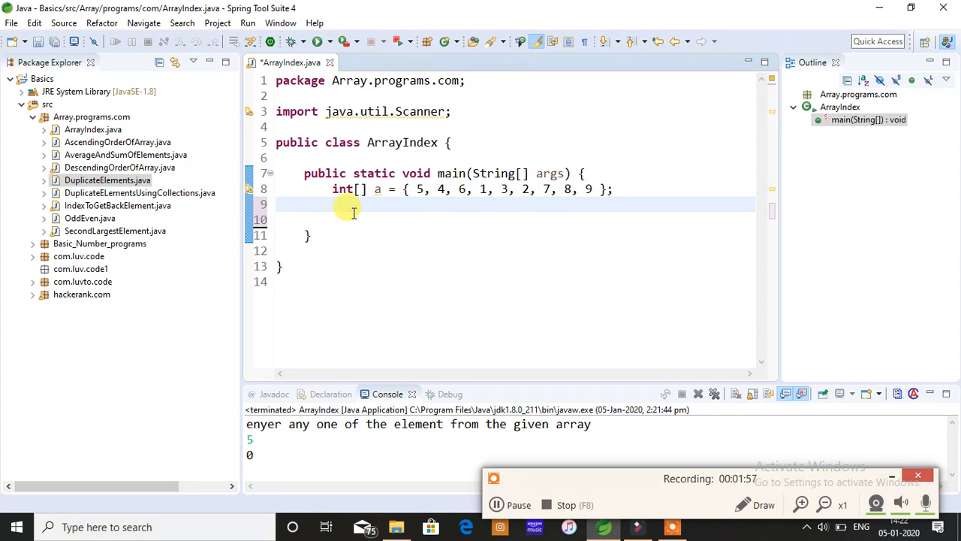
Step: Retype Scanner s = new Scanner(System.in); in main
type("Scanner")
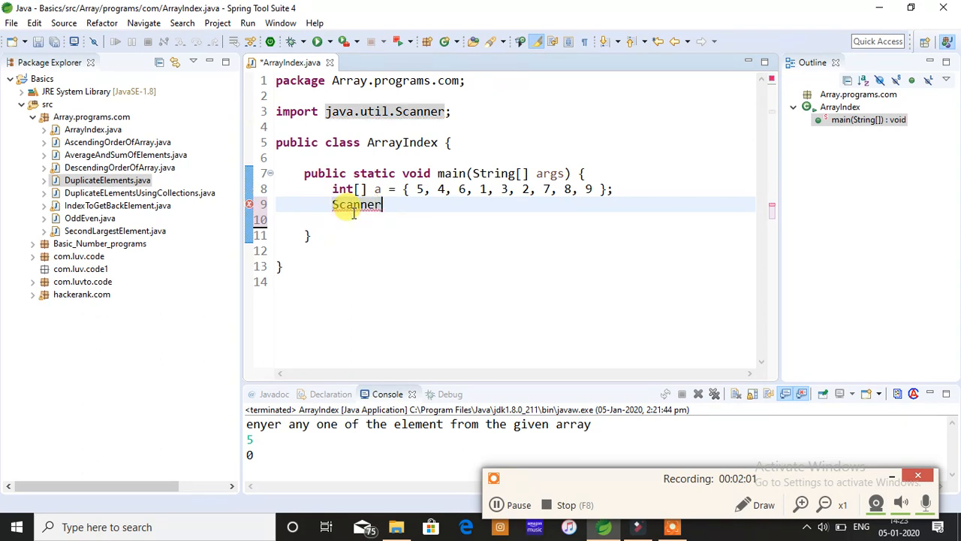
type("s = new")
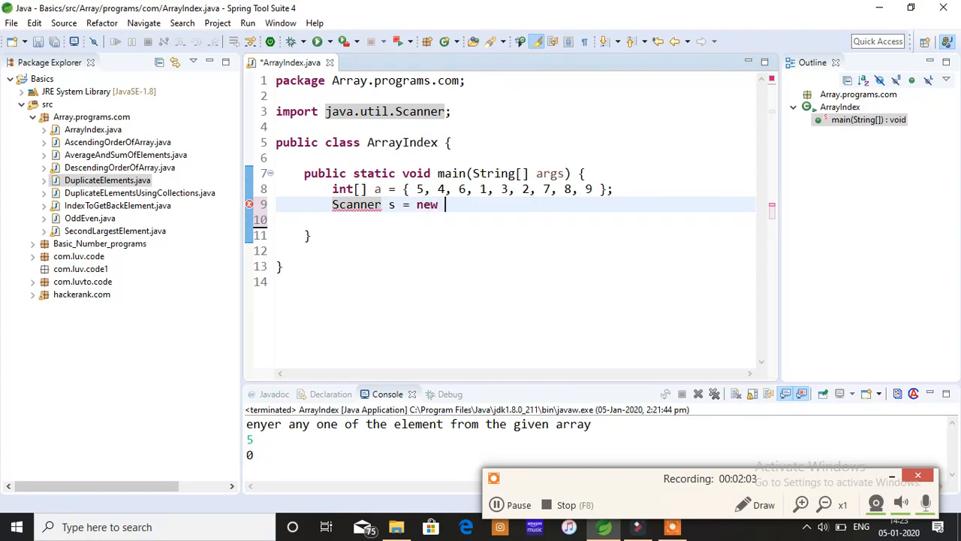
type("scnner")
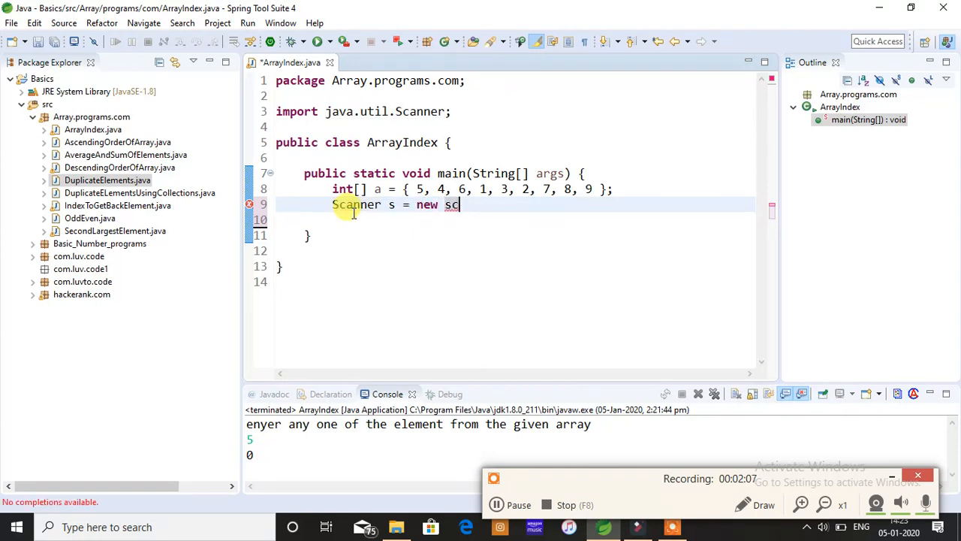
type("anner(")
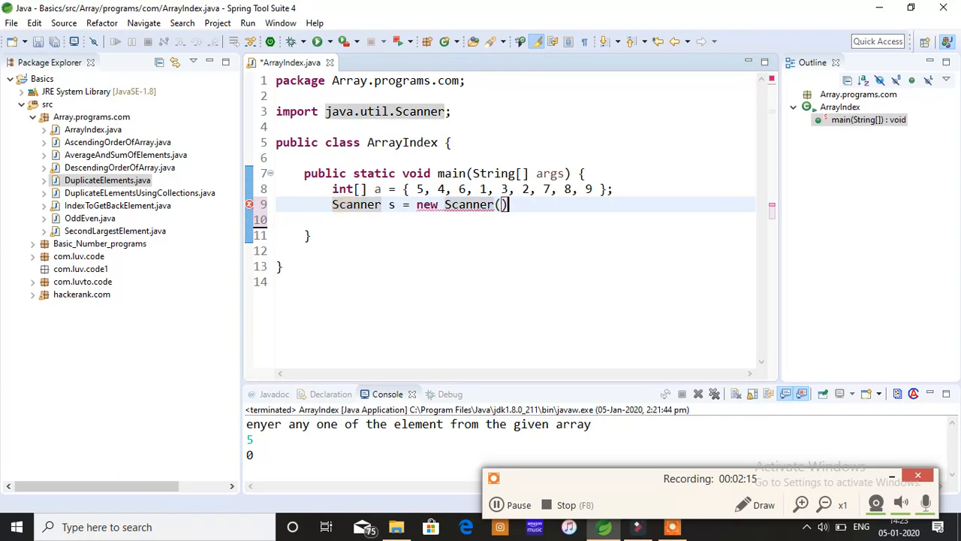
type("system")
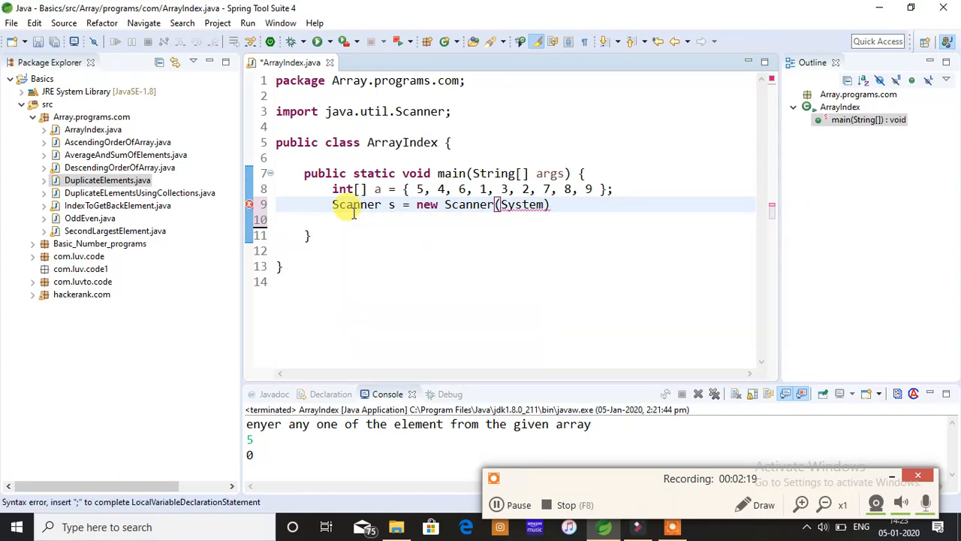
type("in")
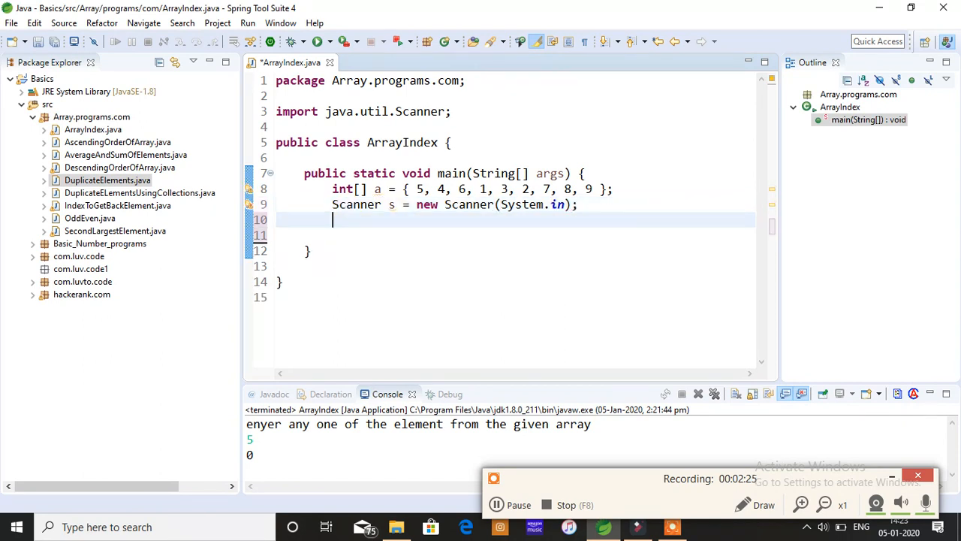
Step: Print a prompt asking for any one of the elements
type("System.out.println();")
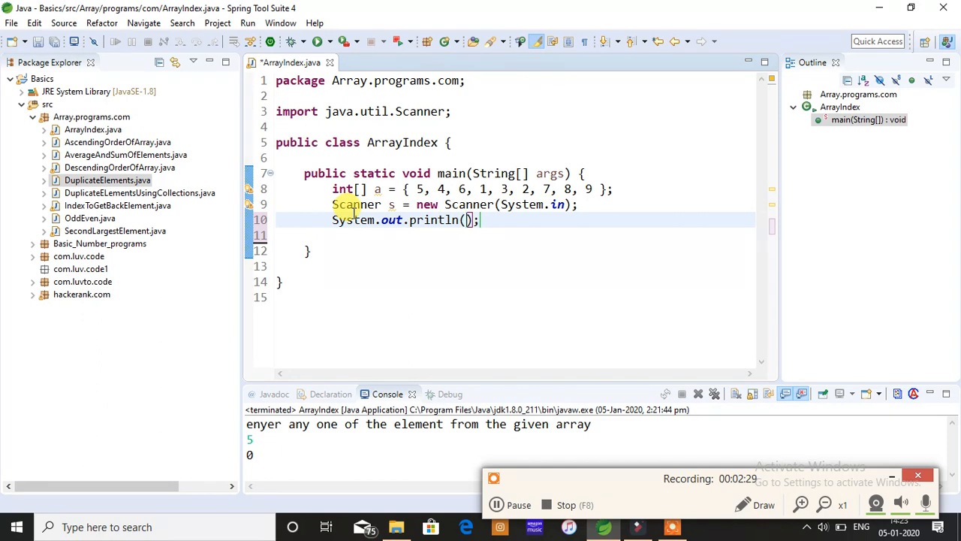
type("\"\"")
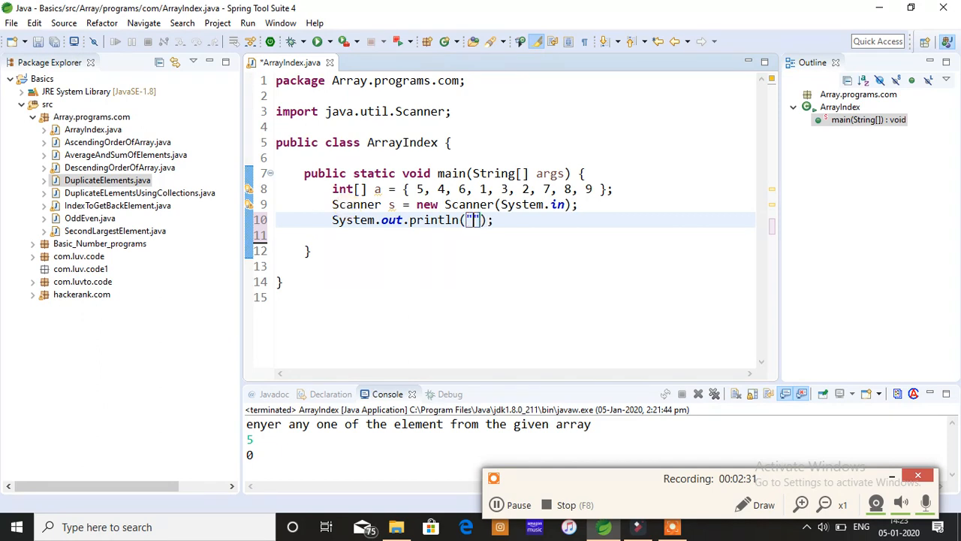
type("Please enter")
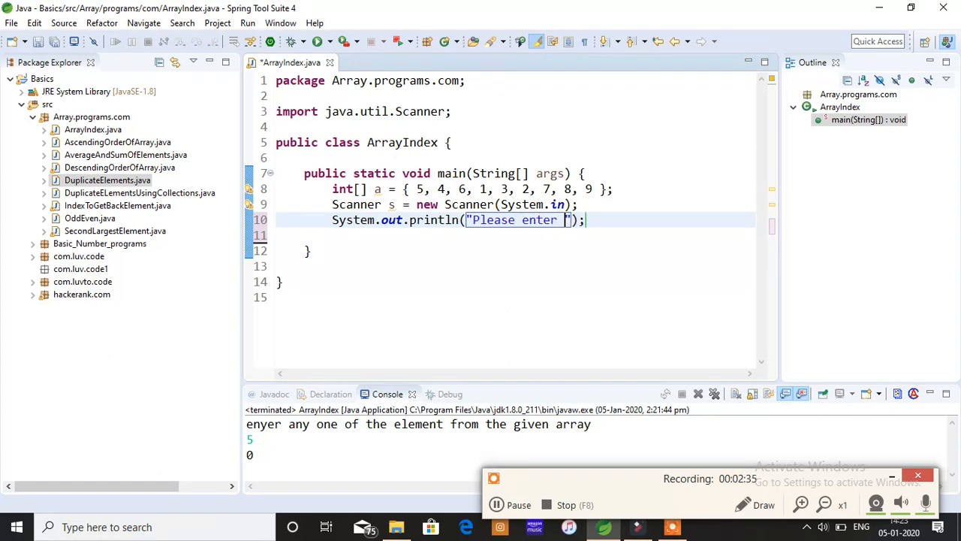
type("any one")
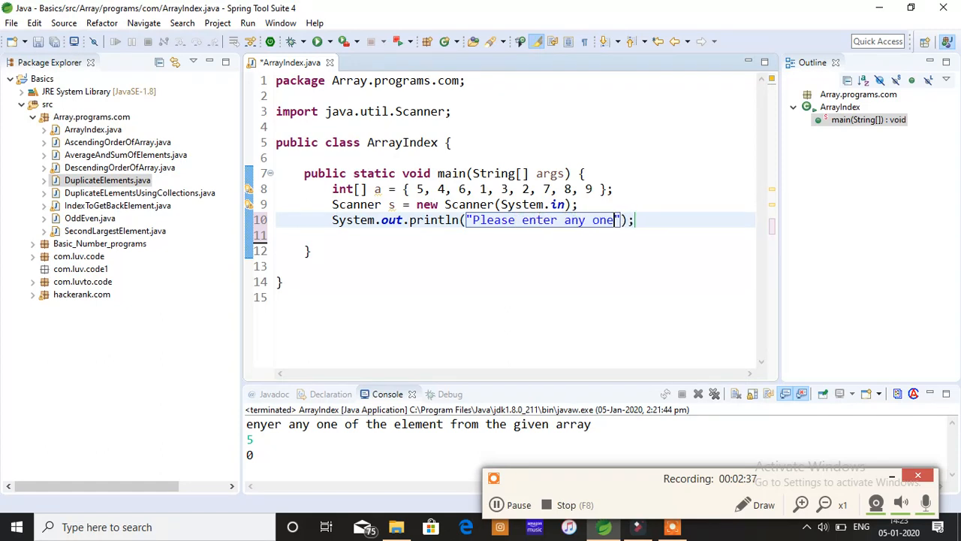
type("of the element from")
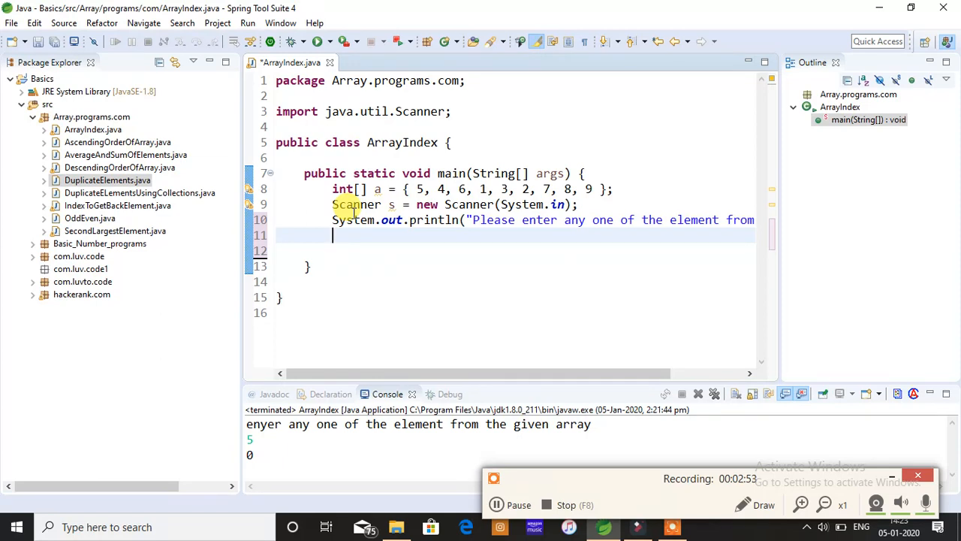
Step: Read the entered number with int value = s.nextInt();
type("int val")
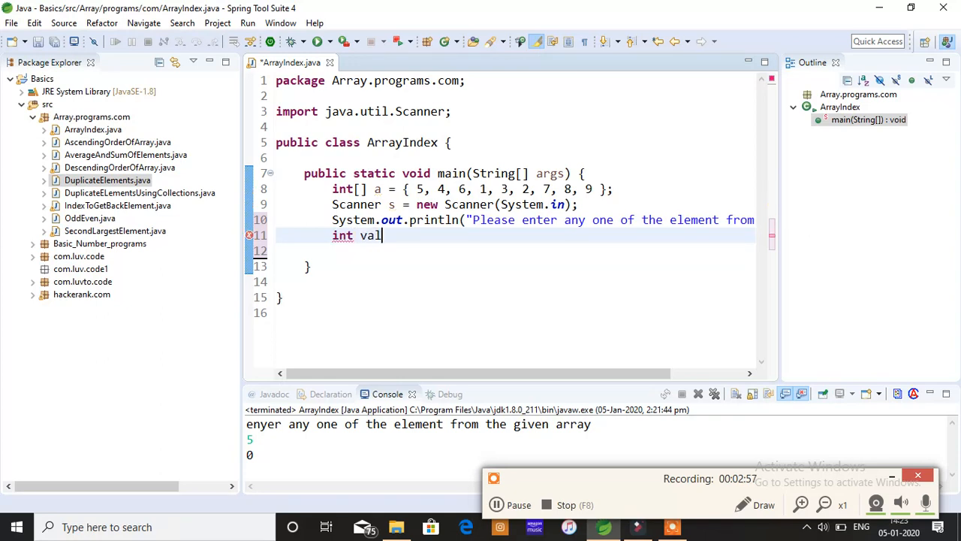
type("ue =")
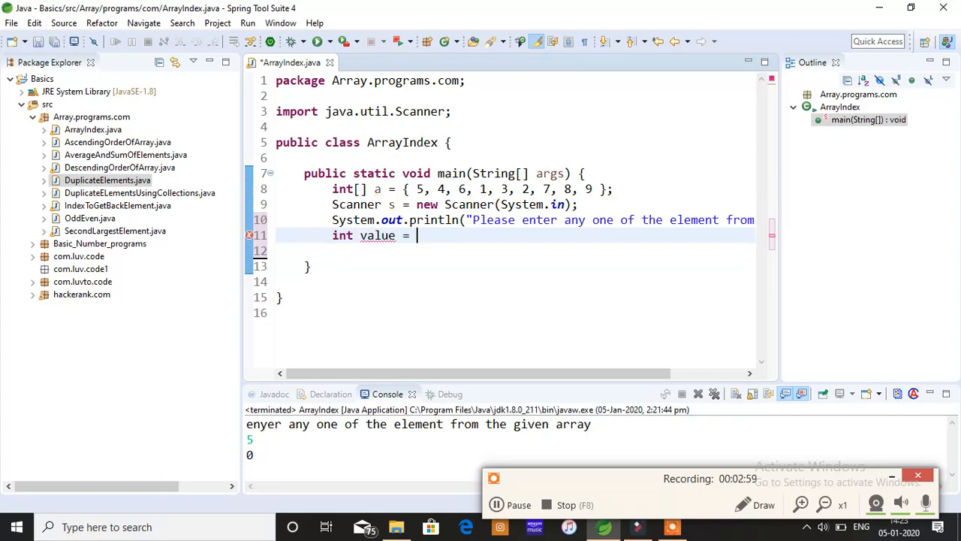
type("s.")
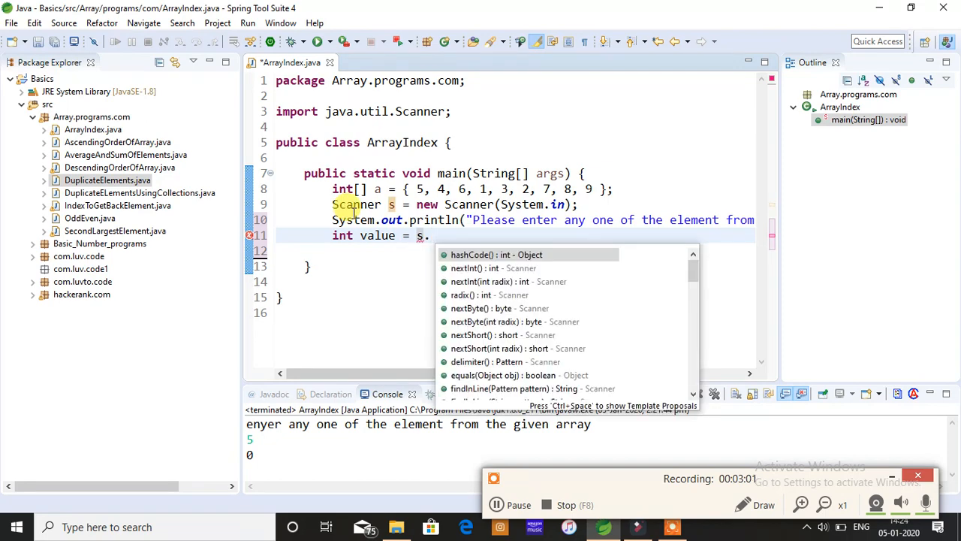
type("ne")
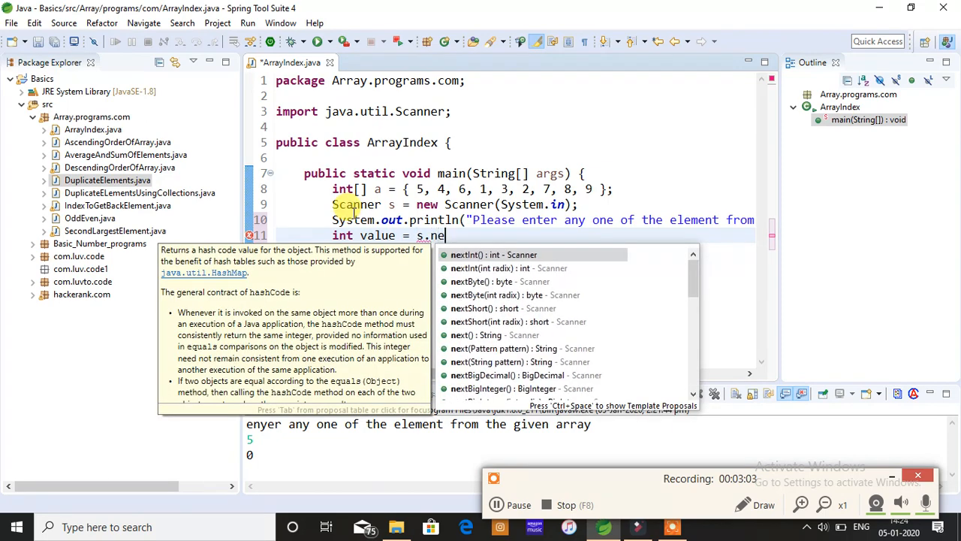
left_click(492, 254)
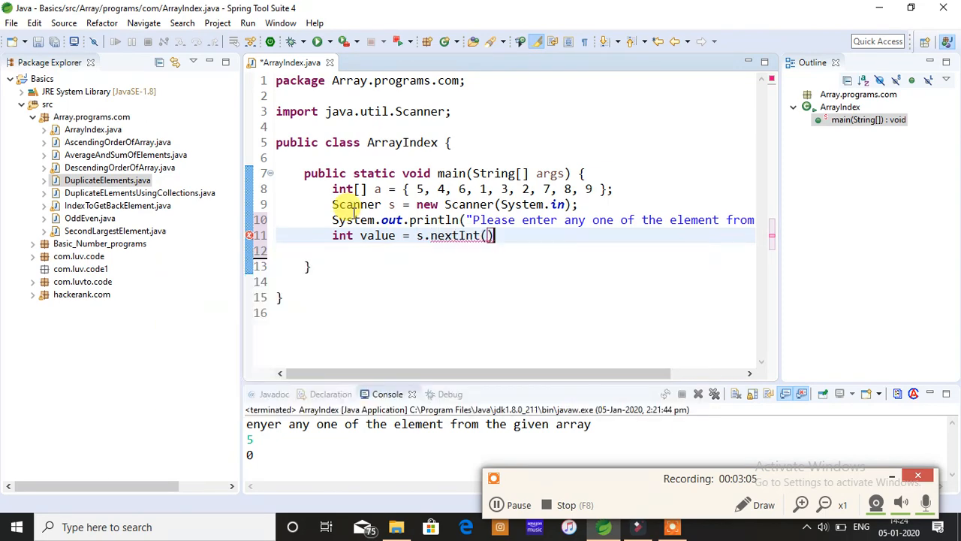
type(";")
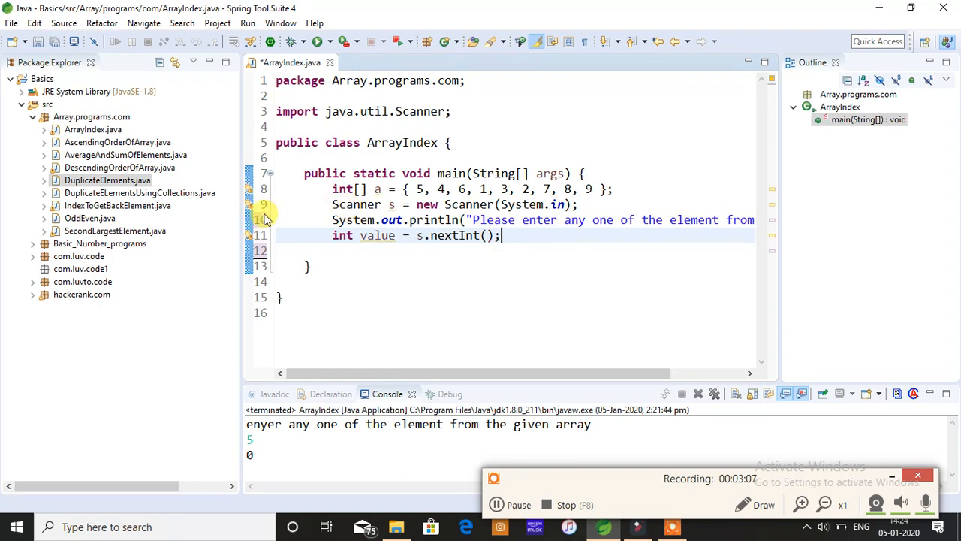
left_click(348, 249)
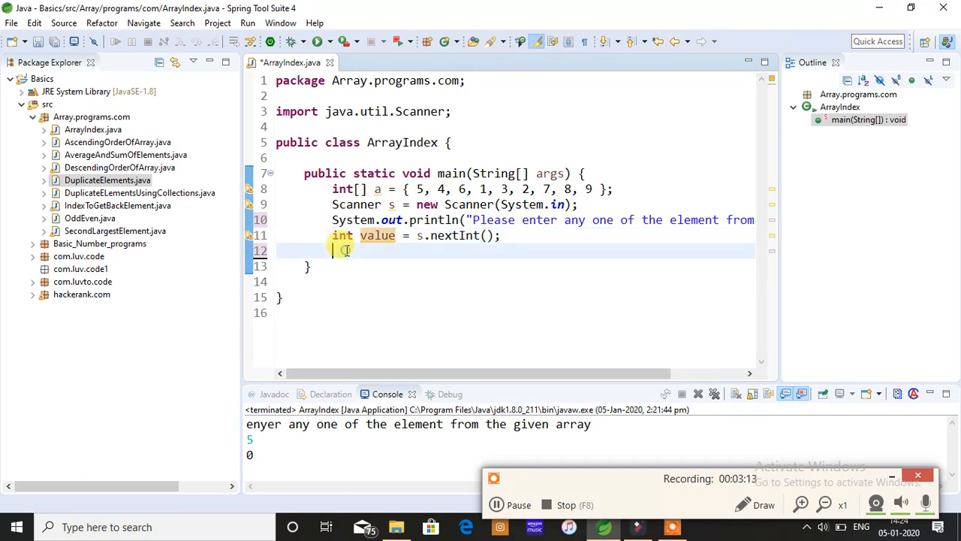
Step: Write the for(int i=0;i<a.length;i++) loop header over array a
type("for()")
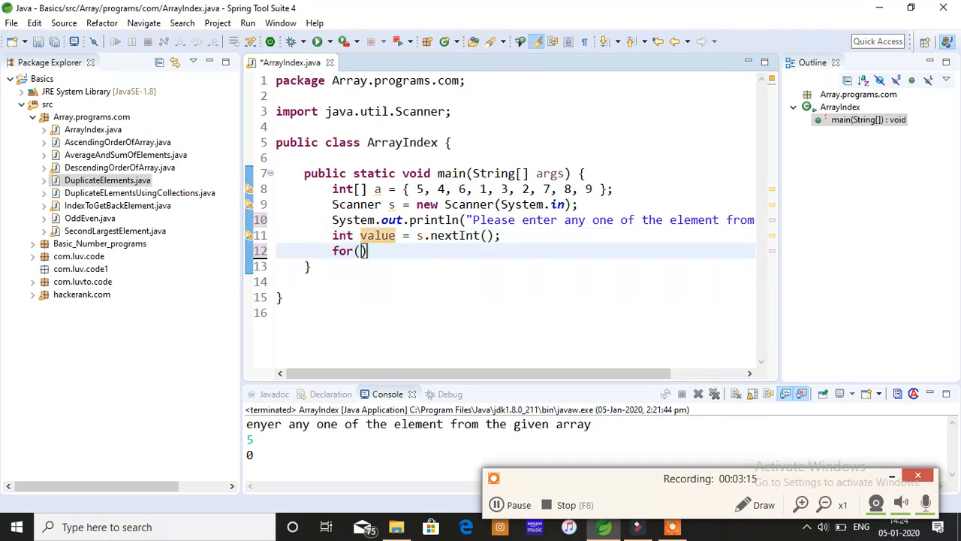
type("int")
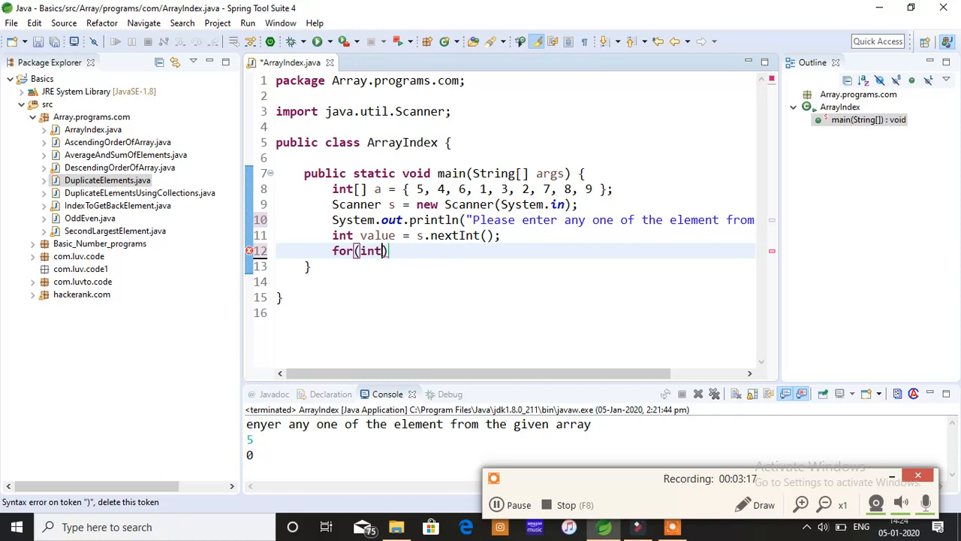
type("i=0;i")
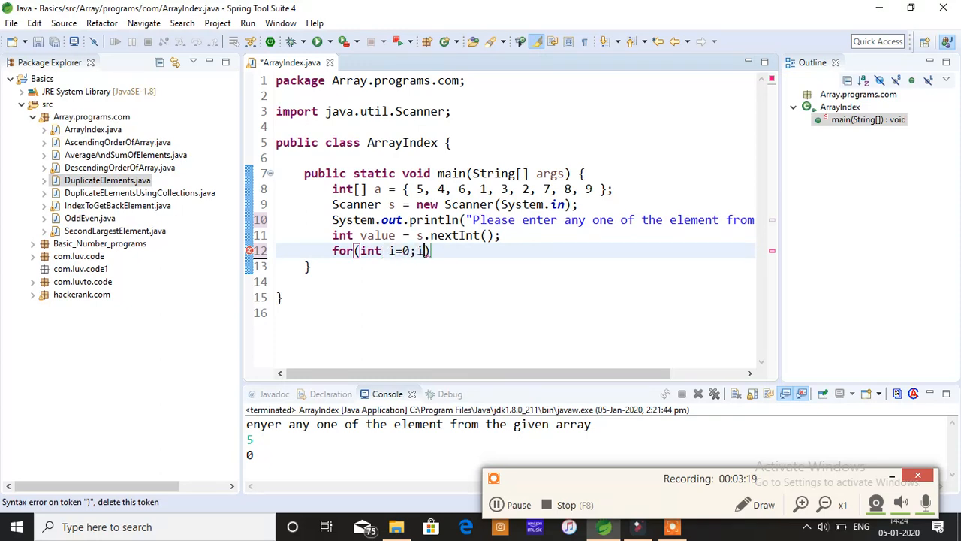
type("<a.length;i++")
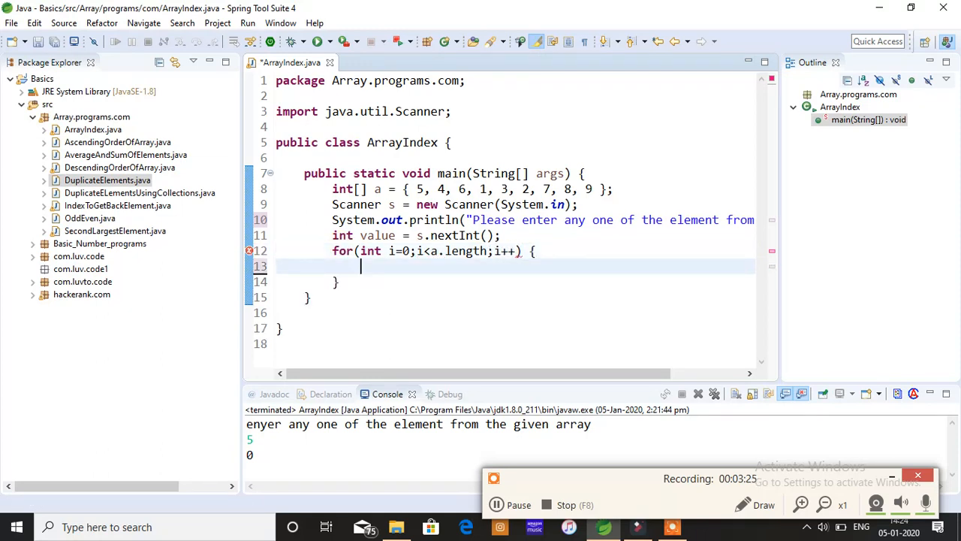
Step: Inside the loop, print i when a[i] == value
type("if(")
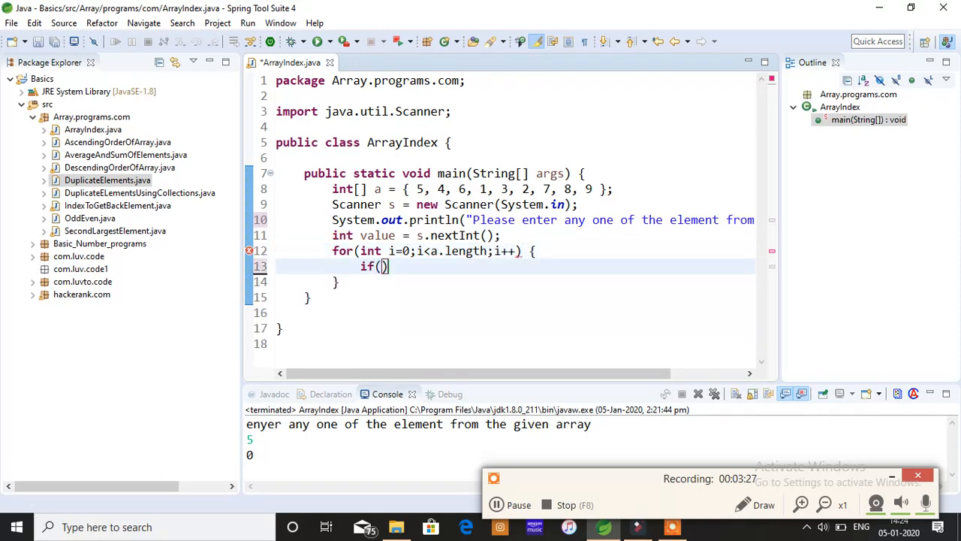
type("a[i] ==")
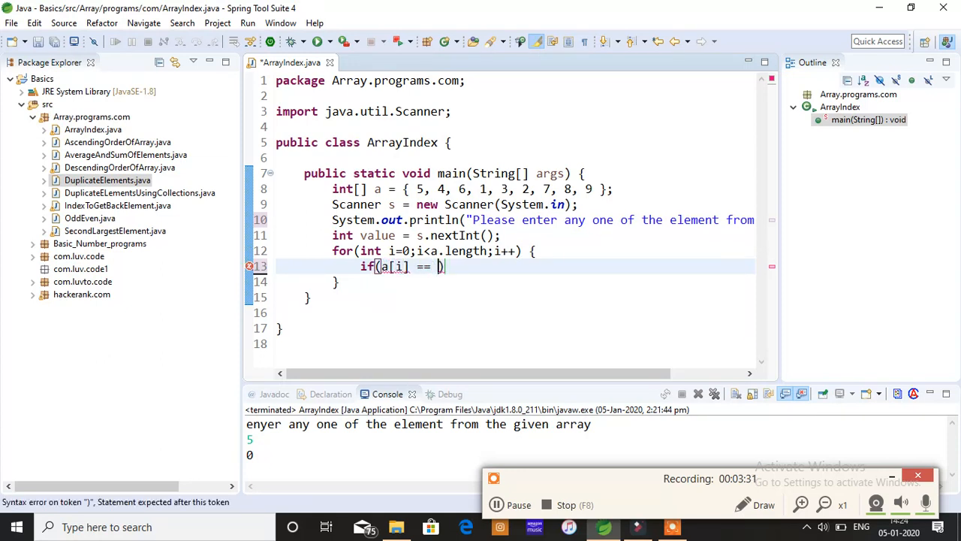
type("val")
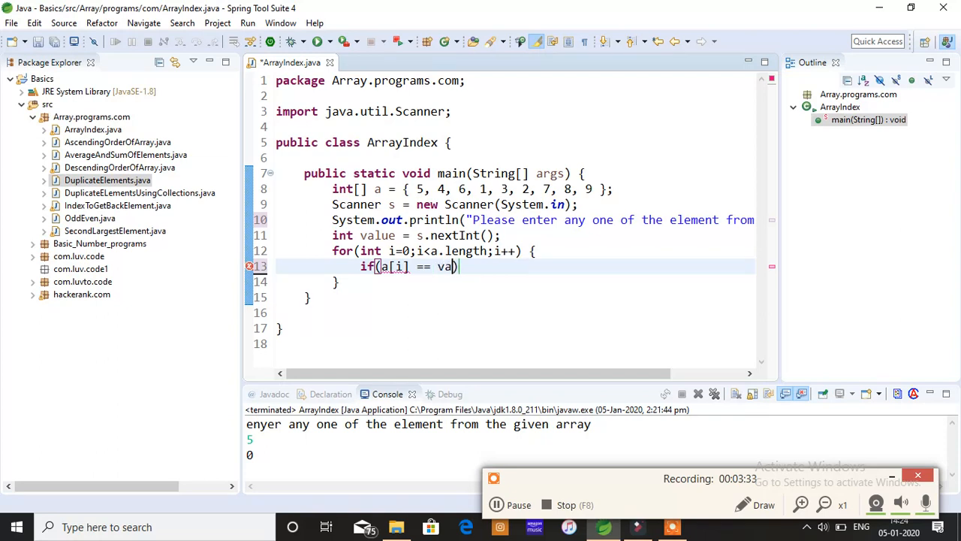
type("lue)")
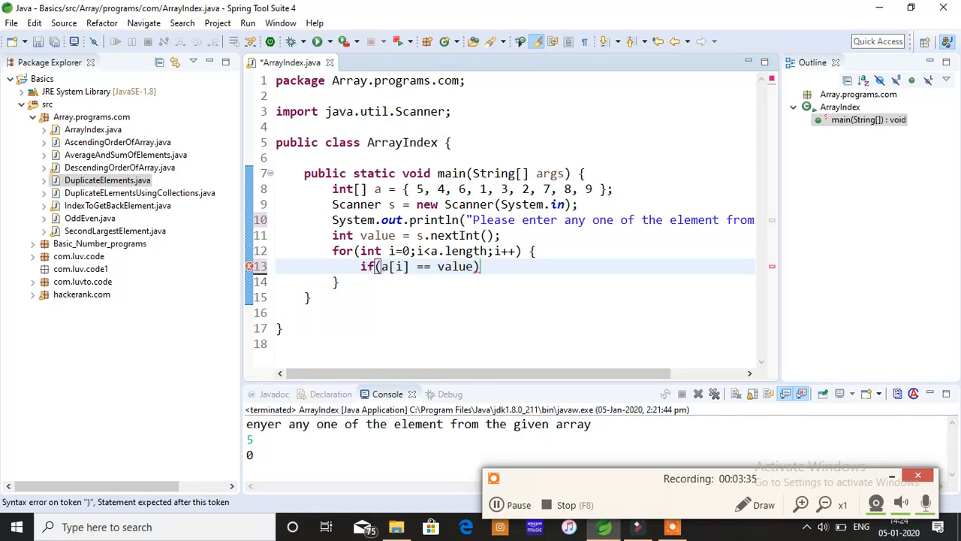
type("{")
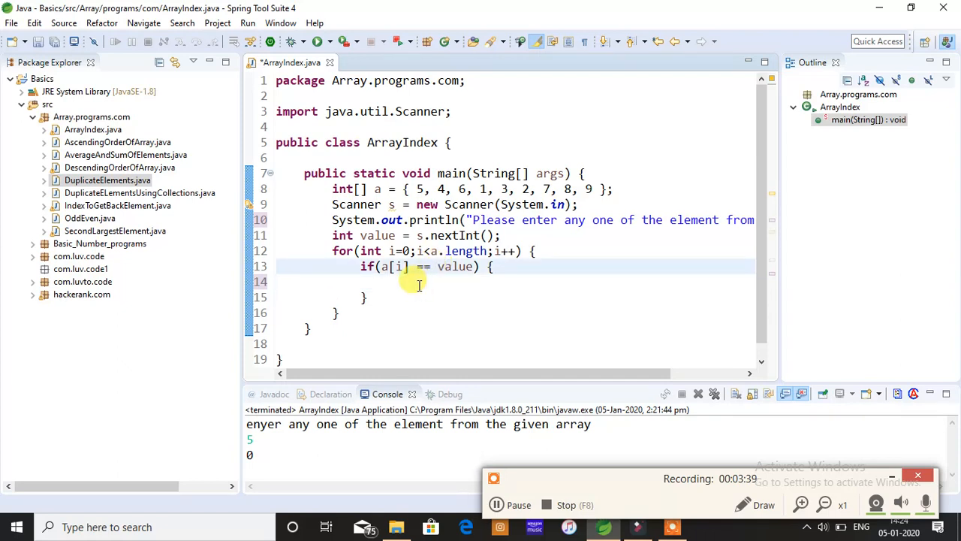
type("sys")
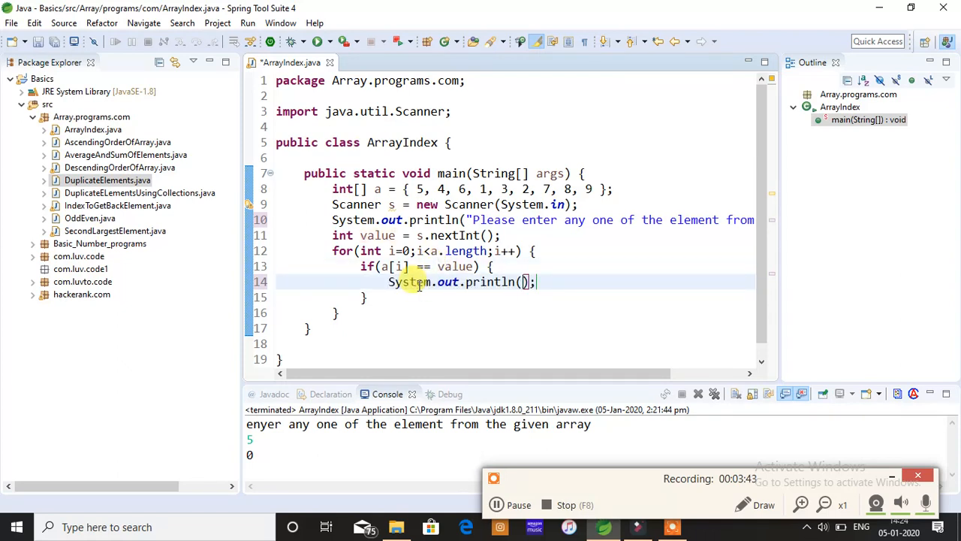
type("i")
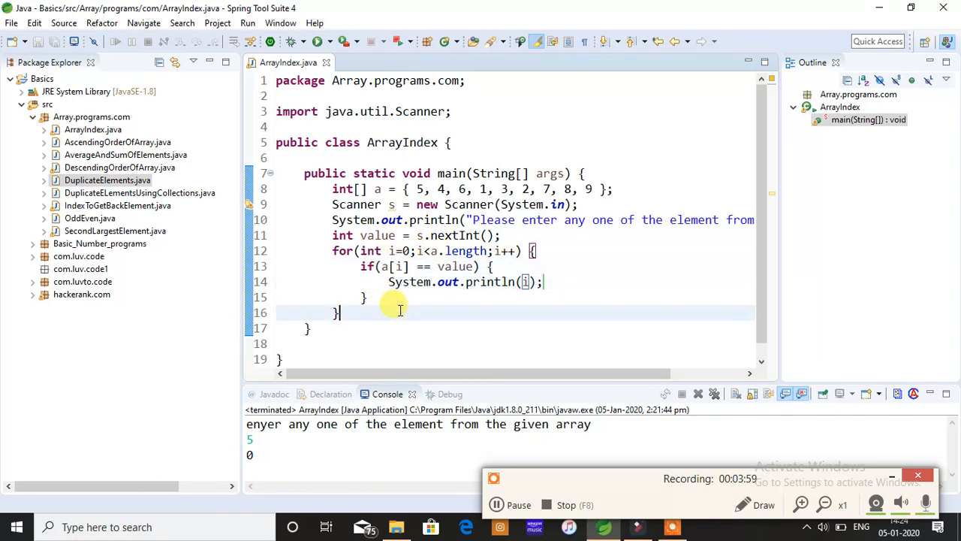
double_click(391, 266)
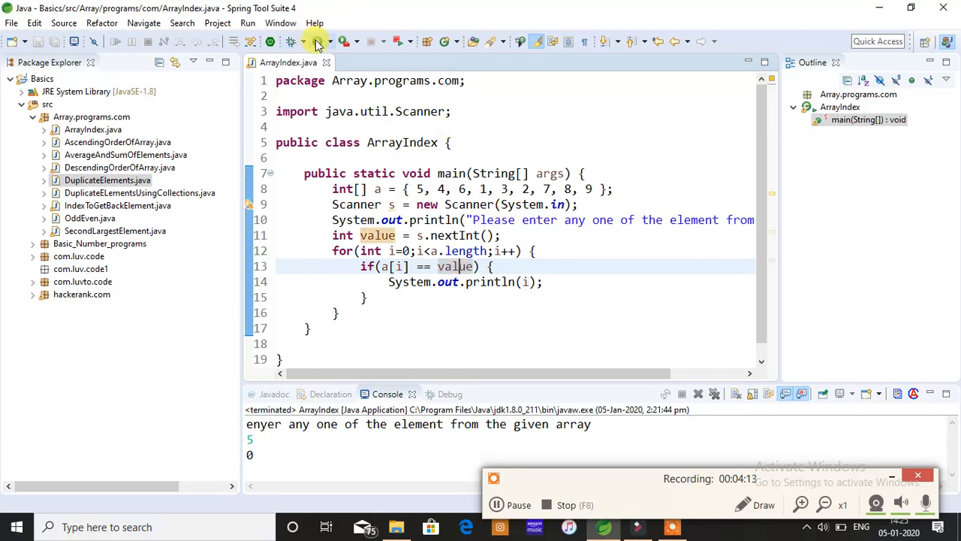
Step: Run ArrayIndex and enter 6 as the element to look up
left_click(316, 42)
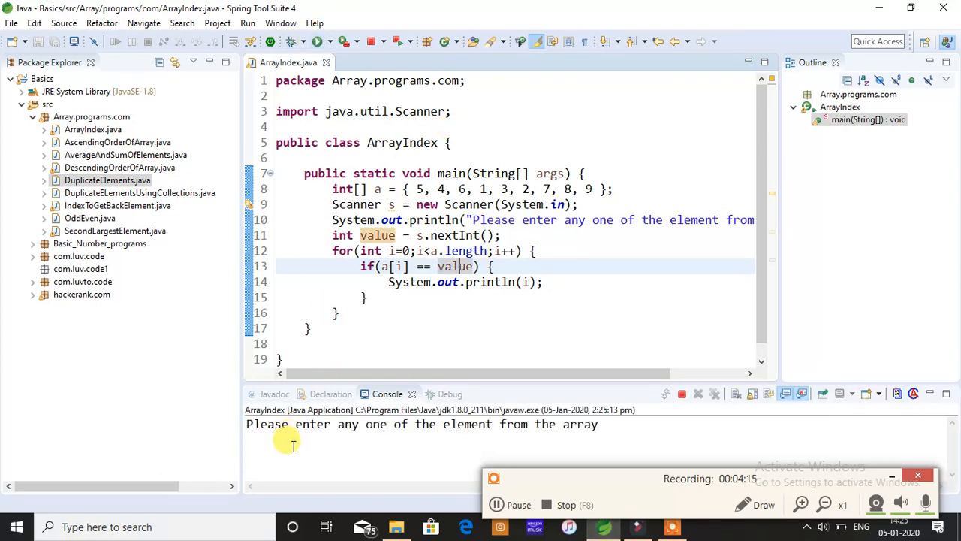
mouse_move(516, 423)
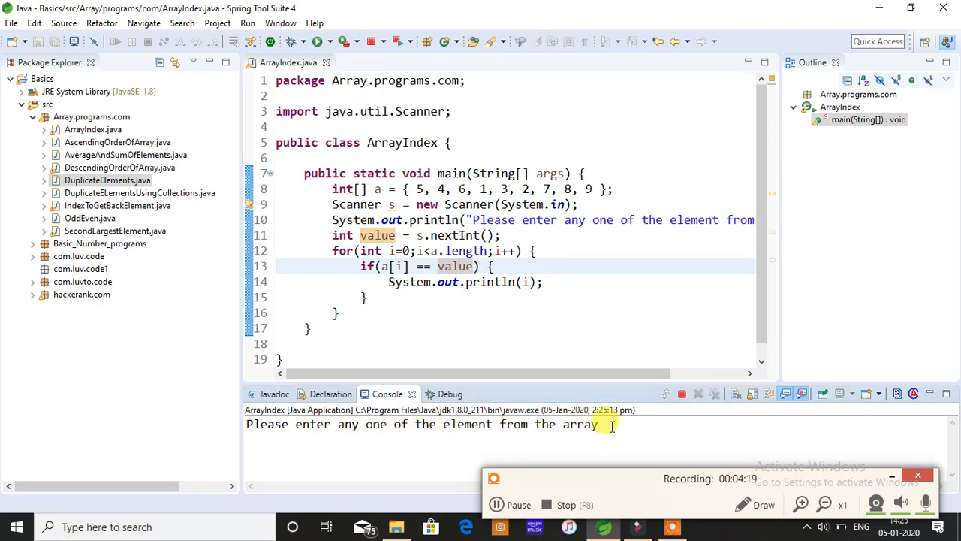
type("6")
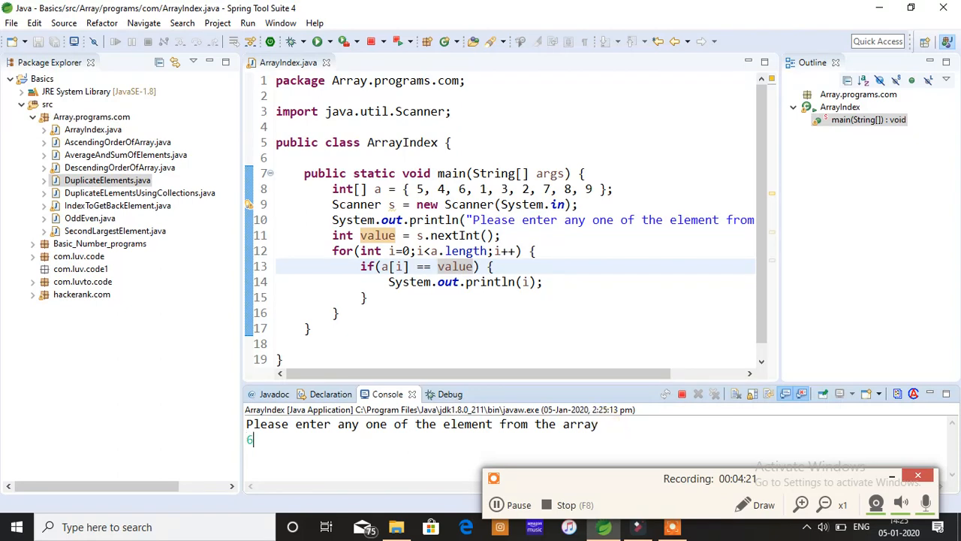